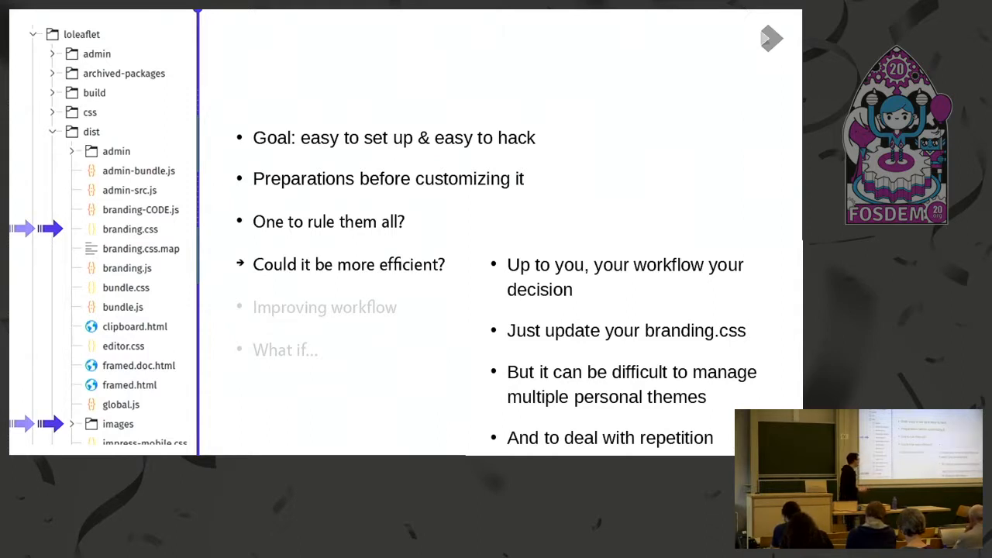
click(771, 39)
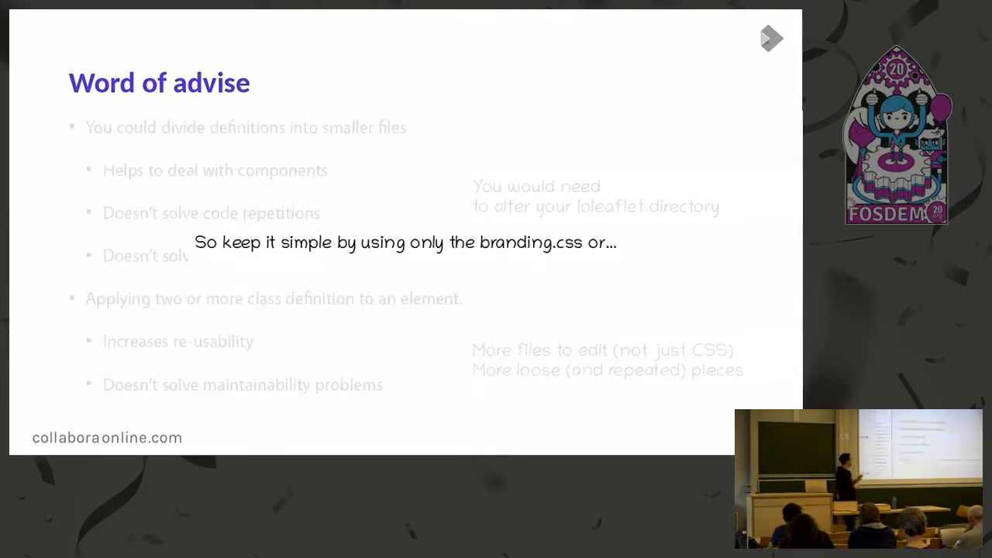
click(772, 39)
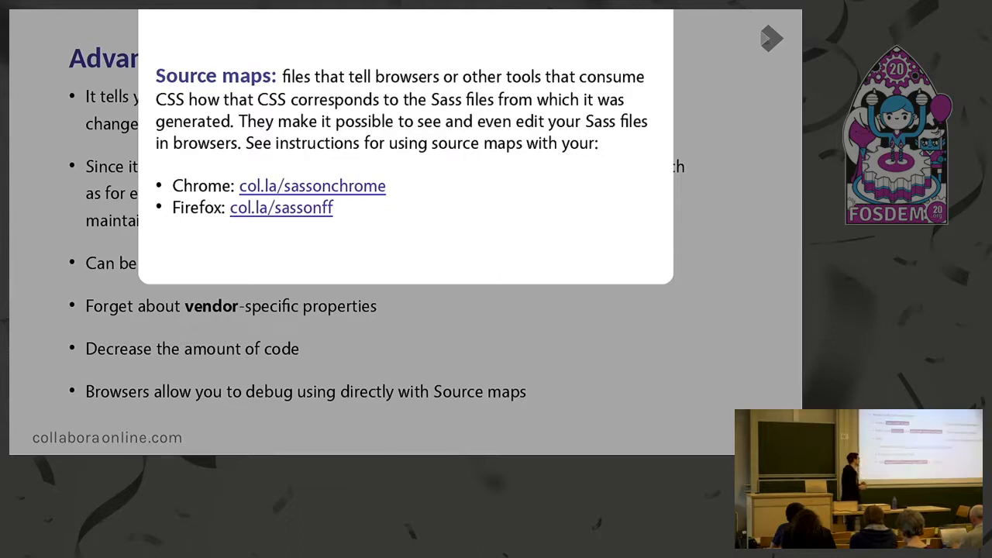
click(772, 39)
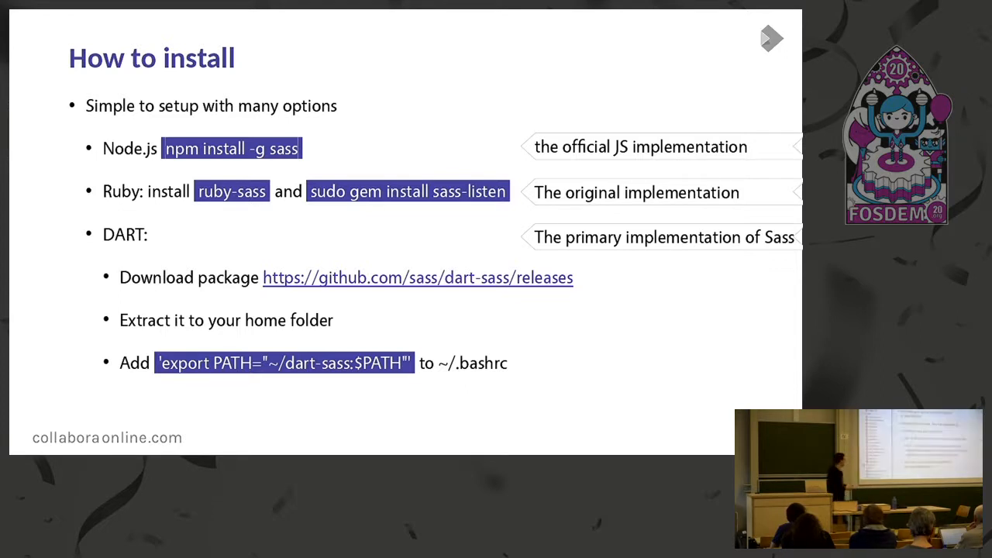
click(773, 38)
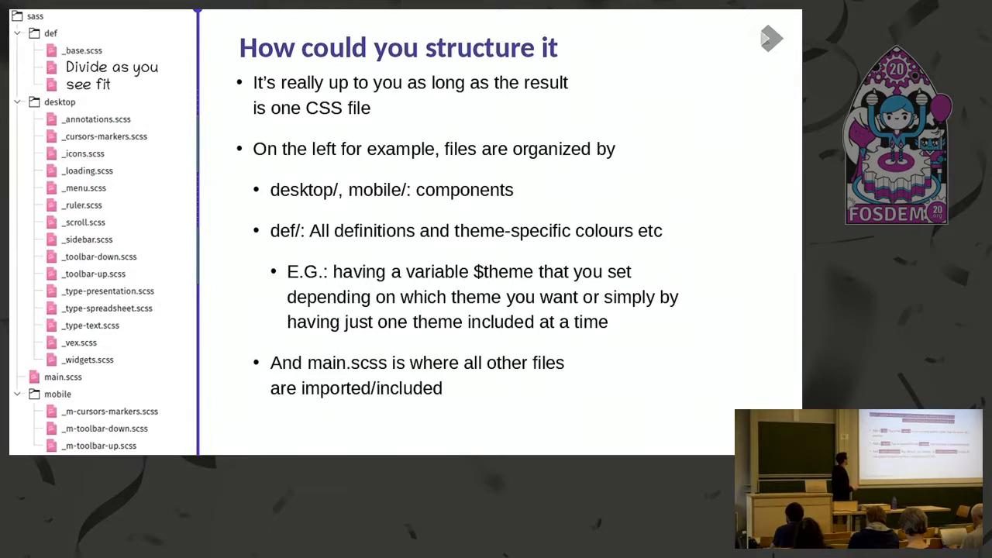
click(770, 39)
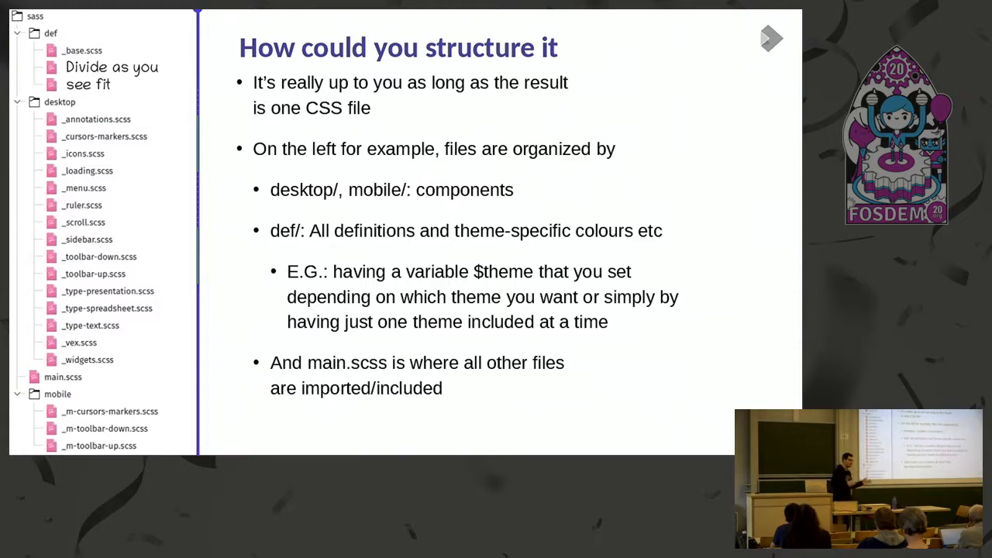
click(770, 39)
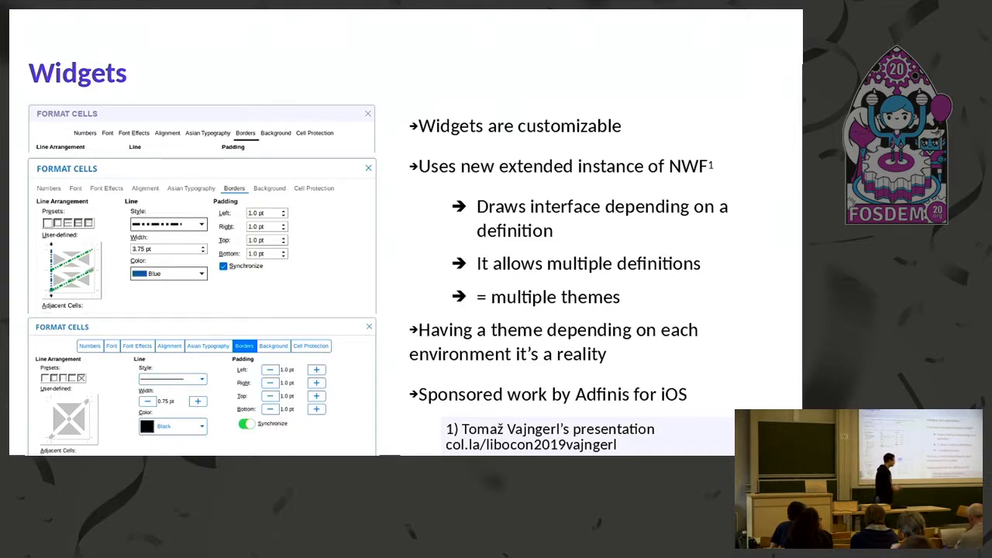
key(Right)
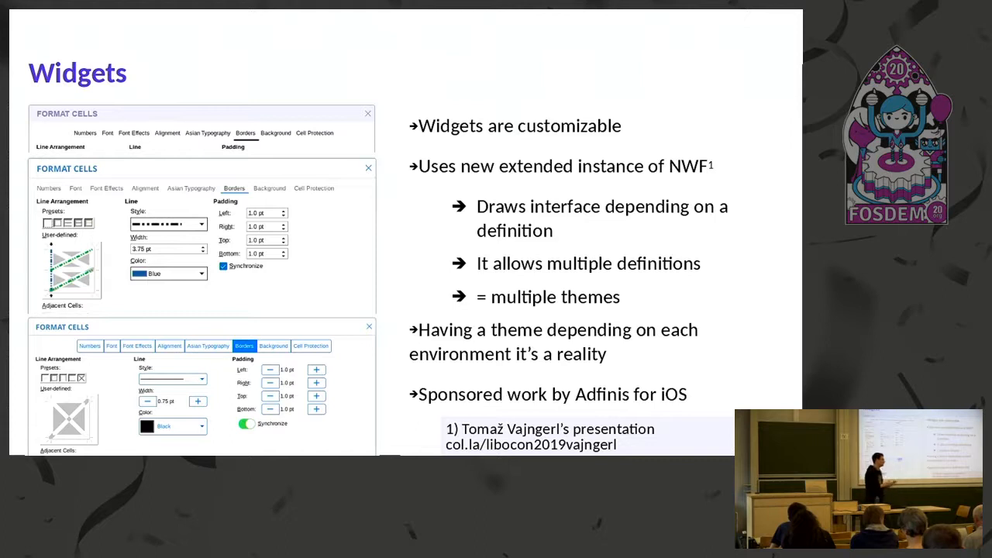
key(Right)
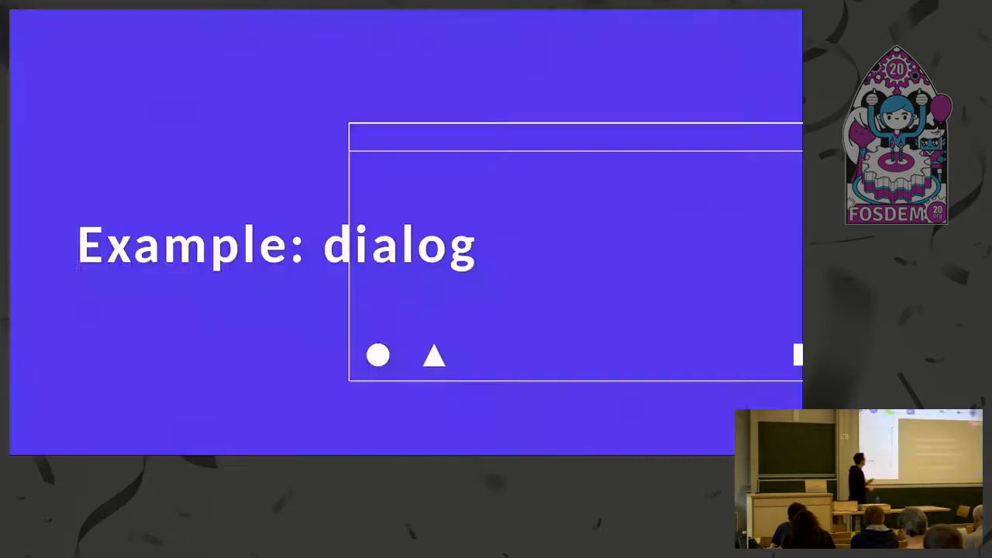